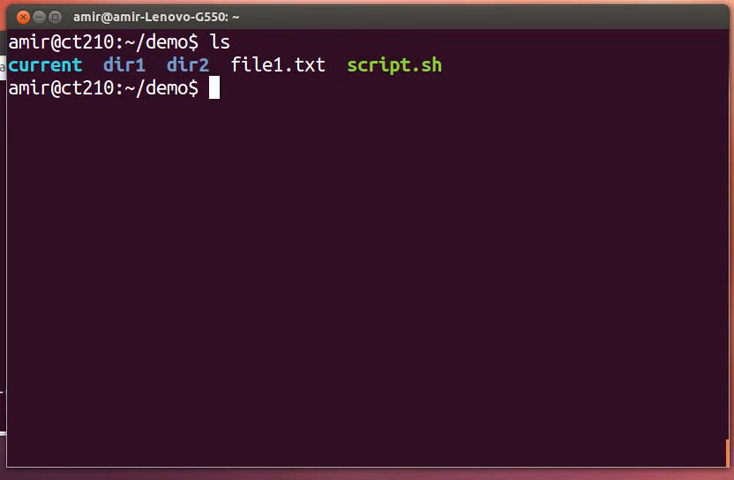
- Create the dir3 folder in ~/demo with mkdir and confirm it in the listing
{"action": "type", "text": "m"}
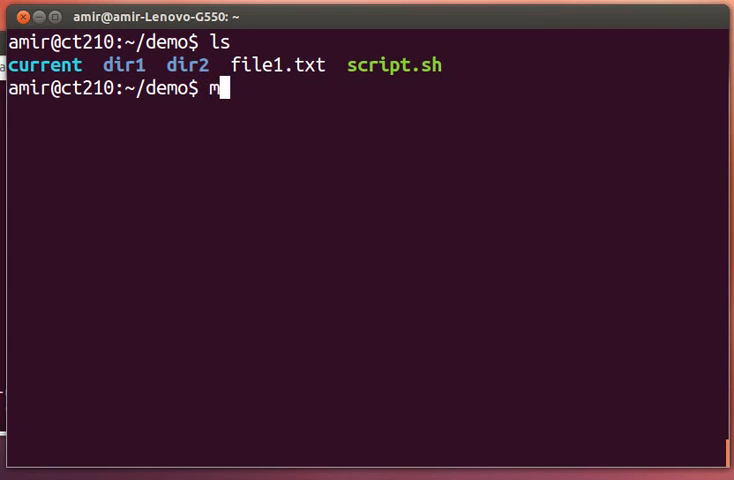
{"action": "type", "text": "kdir dir3"}
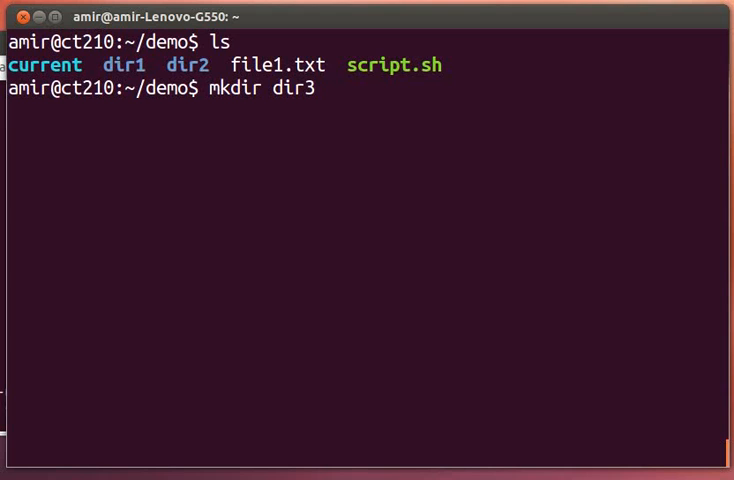
{"action": "key", "text": "Return"}
{"action": "type", "text": "ls"}
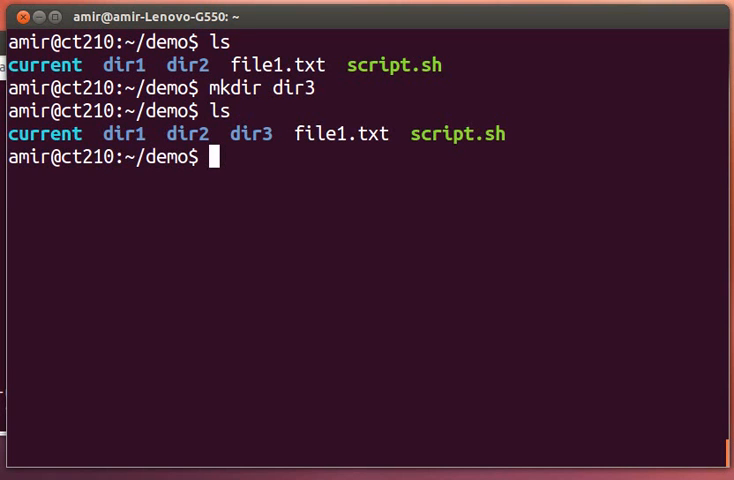
- Remove the empty dir3 folder again with rmdir
{"action": "type", "text": "rmdir"}
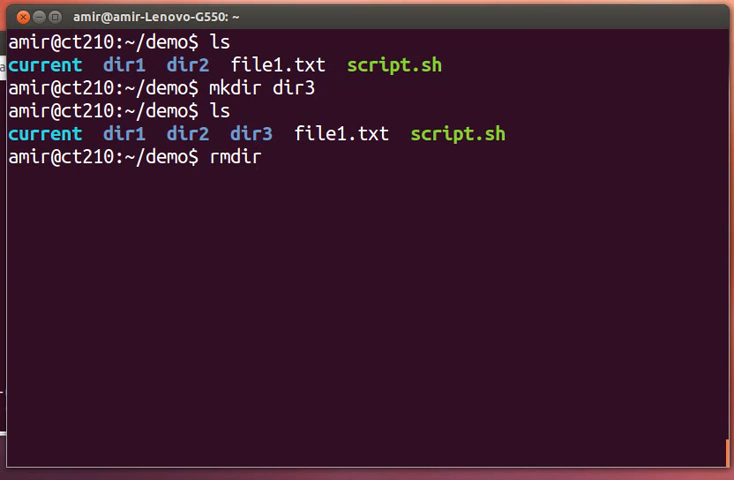
{"action": "type", "text": "dir"}
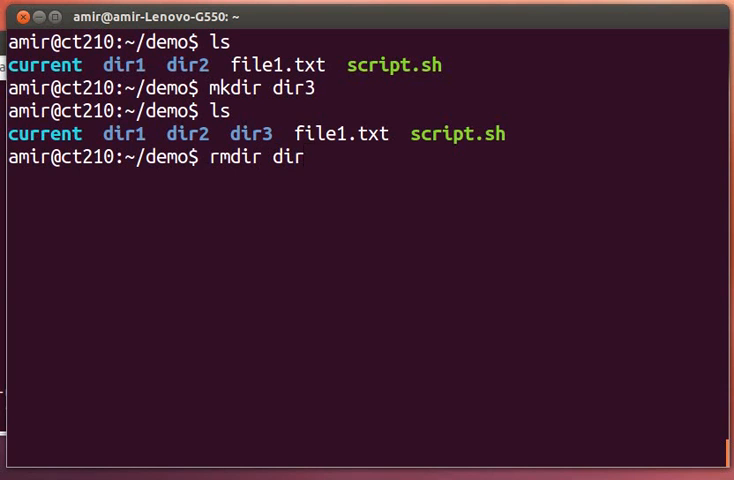
{"action": "key", "text": "Return"}
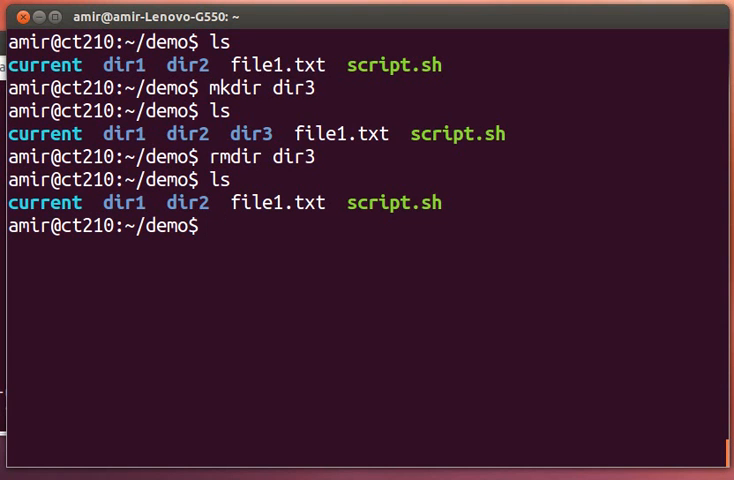
- Attempt mkdir dir3/dirA, which fails because dir3 does not exist
{"action": "type", "text": "mkdir"}
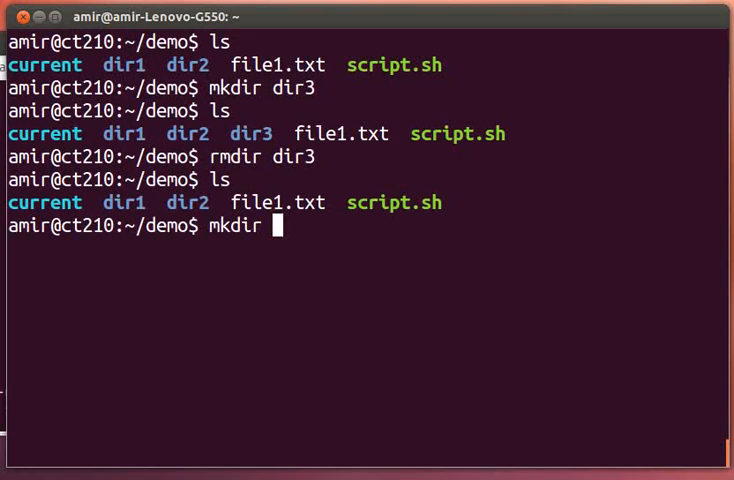
{"action": "type", "text": "d"}
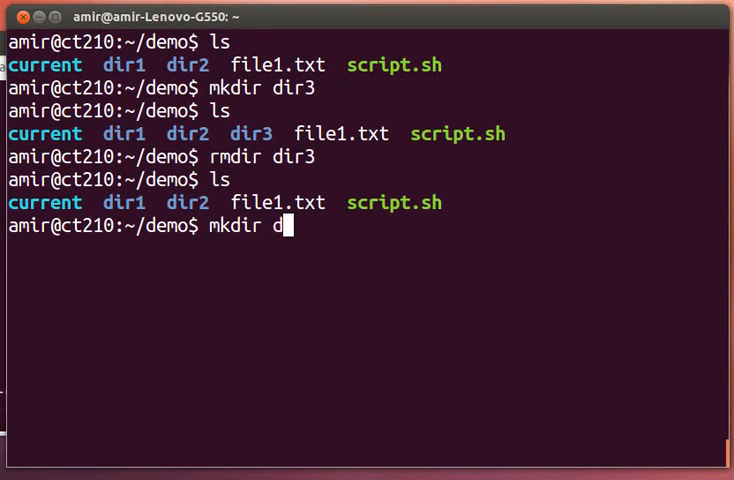
{"action": "type", "text": "ir3/di"}
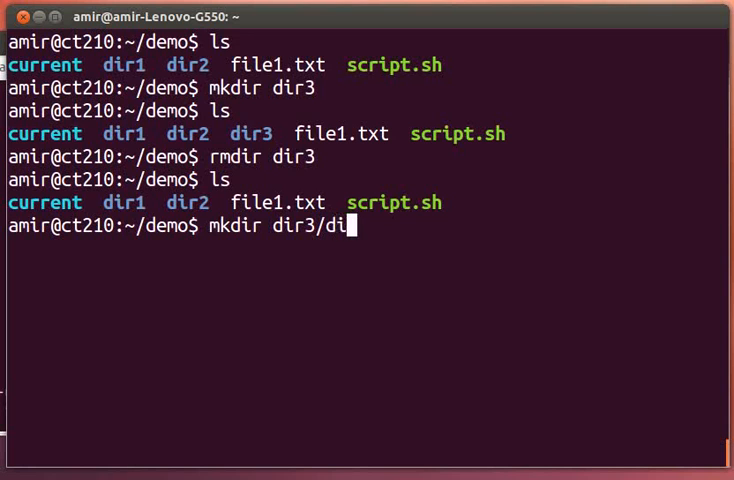
{"action": "key", "text": "Return"}
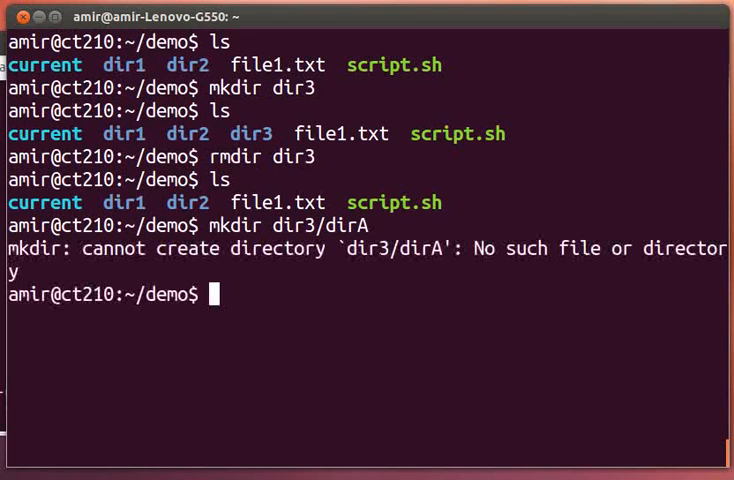
- Create dir3/dirA together with mkdir -p and list dir3 and the empty dirA
{"action": "type", "text": "mkdir dir3/dirA"}
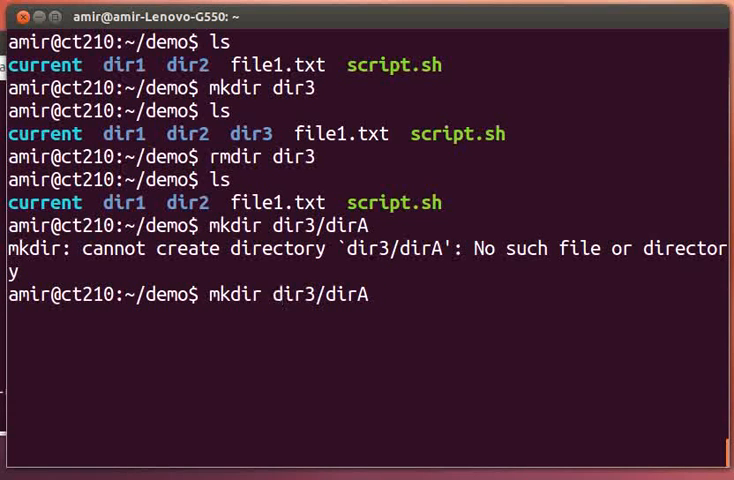
{"action": "type", "text": "-"}
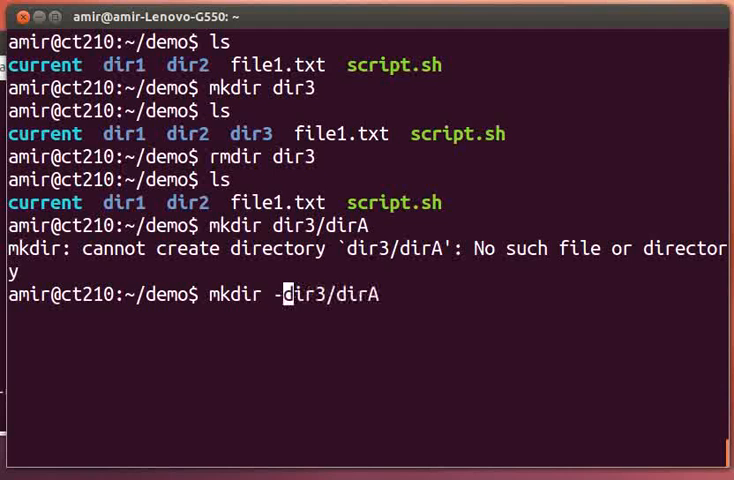
{"action": "type", "text": "p "}
{"action": "key", "text": "Return"}
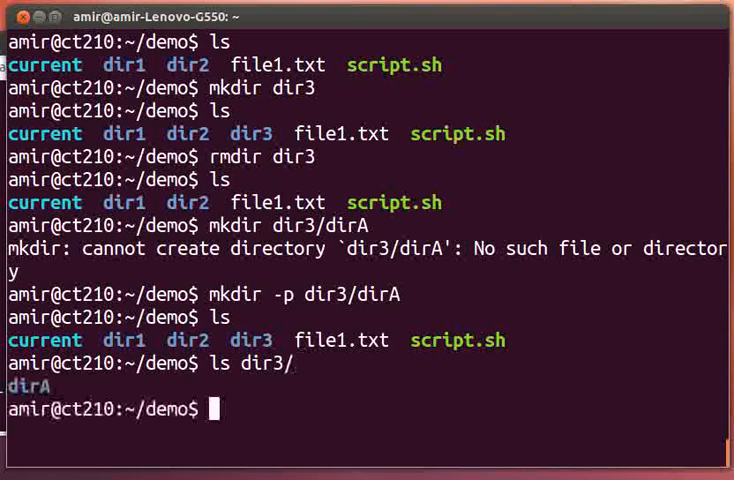
{"action": "type", "text": "ls dir3/dir"}
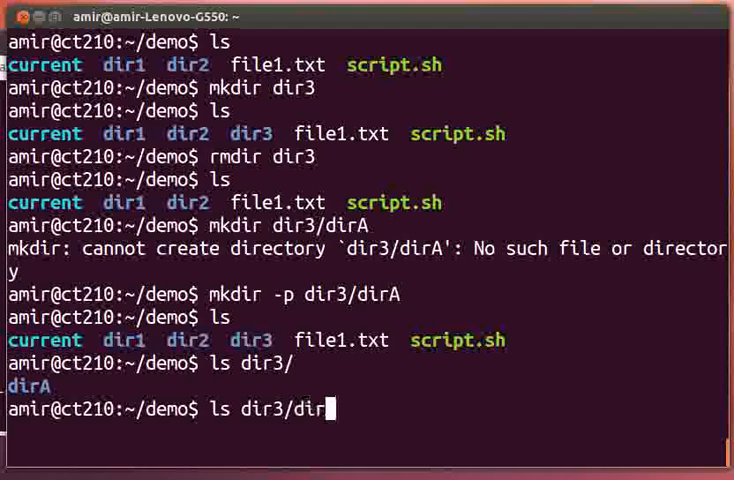
{"action": "key", "text": "Return"}
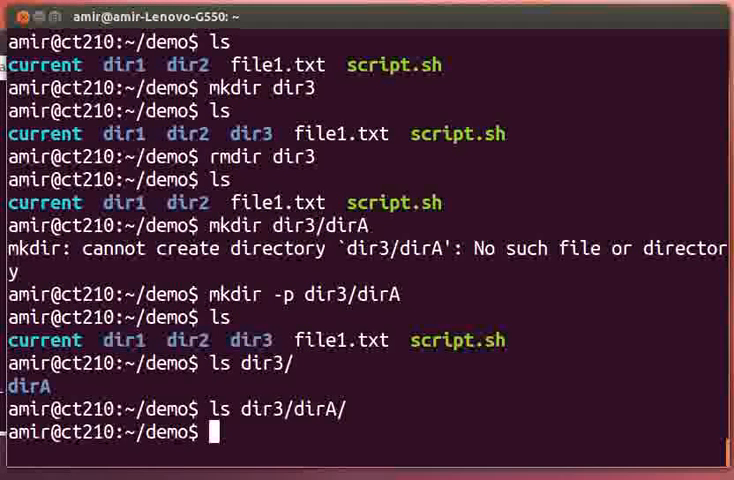
{"action": "type", "text": "rmdir"}
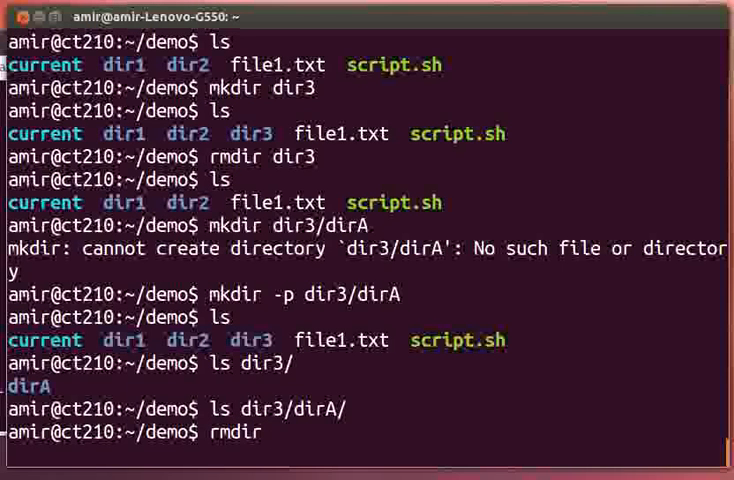
- Attempt rmdir dir3 (fails, not empty), then remove dirA and dir3 in turn
{"action": "type", "text": "dir"}
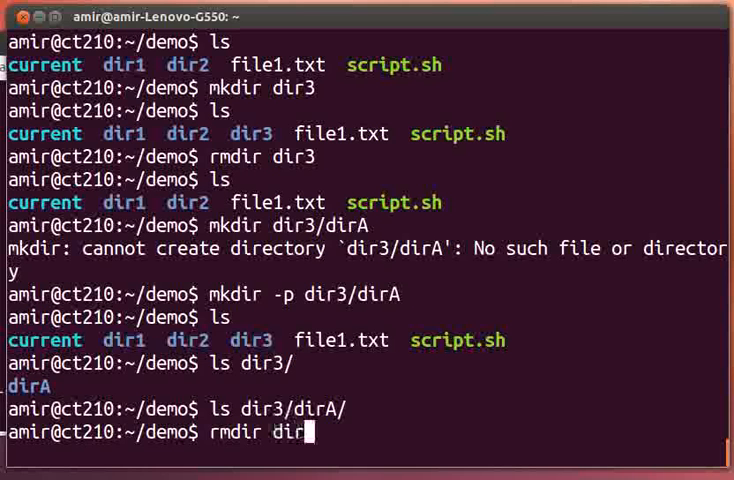
{"action": "key", "text": "Return"}
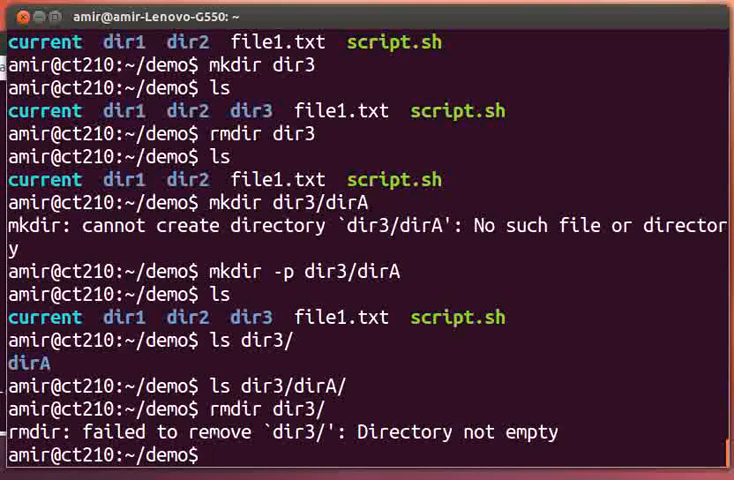
{"action": "type", "text": "rmdir dird"}
{"action": "type", "text": "rmdir dir3/"}
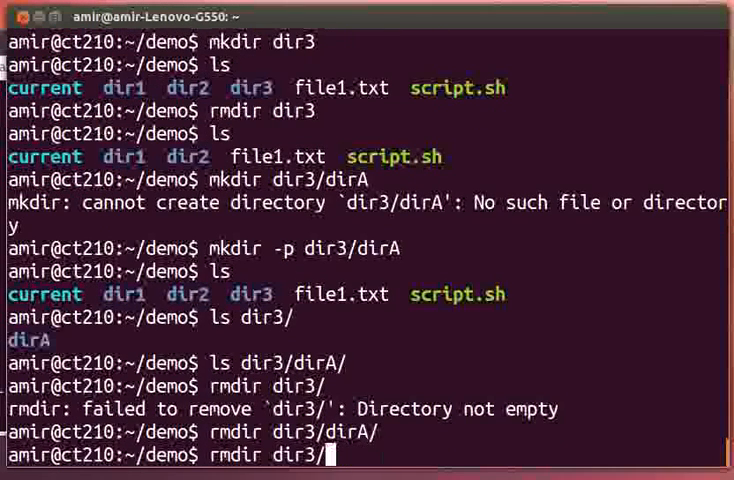
{"action": "key", "text": "Return"}
{"action": "type", "text": "ls"}
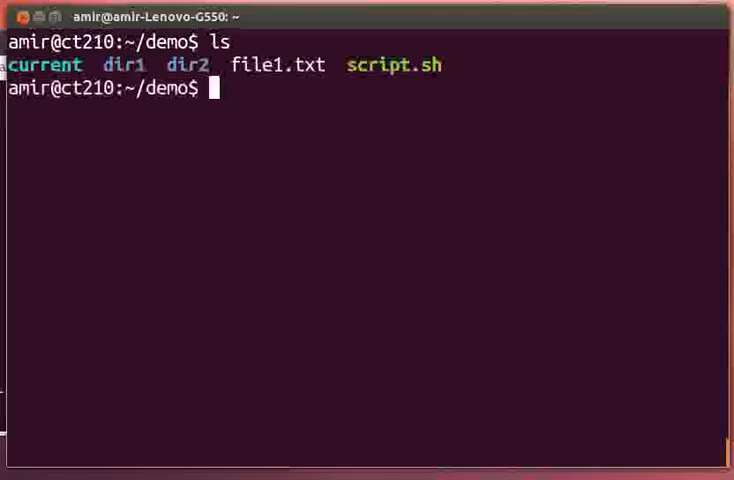
- Create an empty file2.txt with touch, list it beside file1.txt, and clear the screen
{"action": "type", "text": "to"}
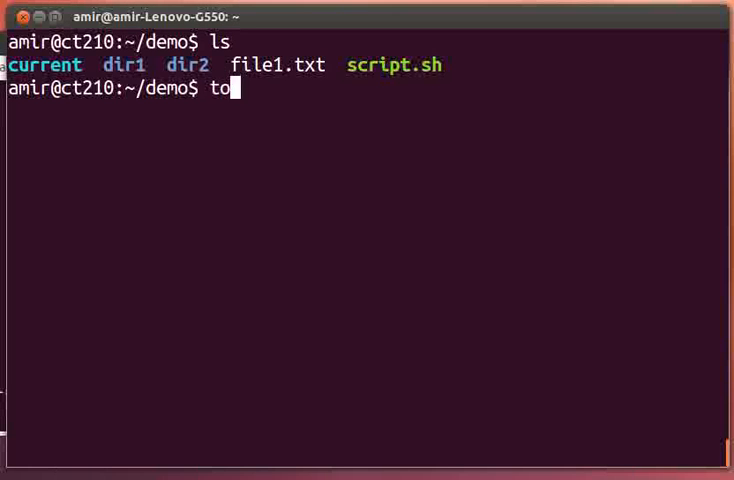
{"action": "type", "text": "uch f"}
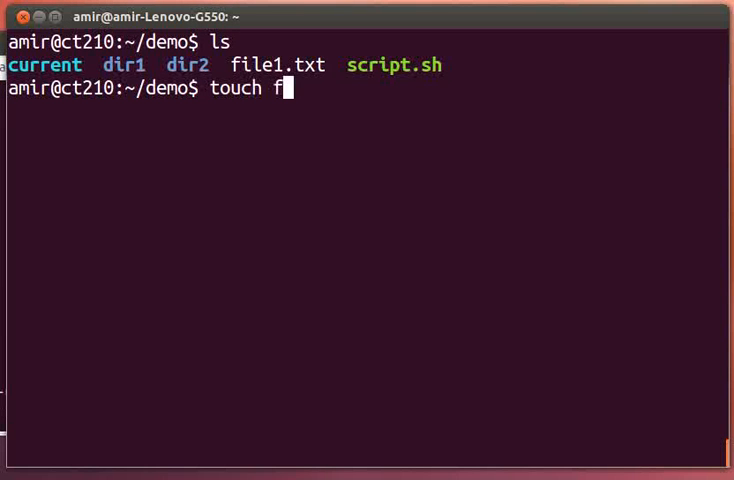
{"action": "type", "text": "ile"}
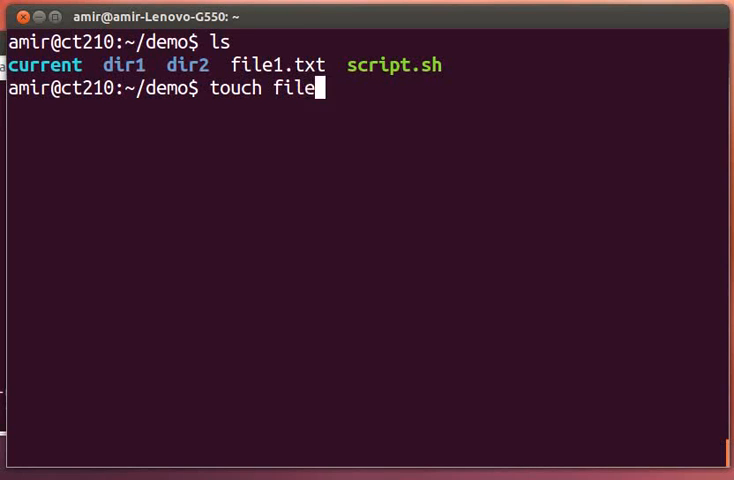
{"action": "key", "text": "Return"}
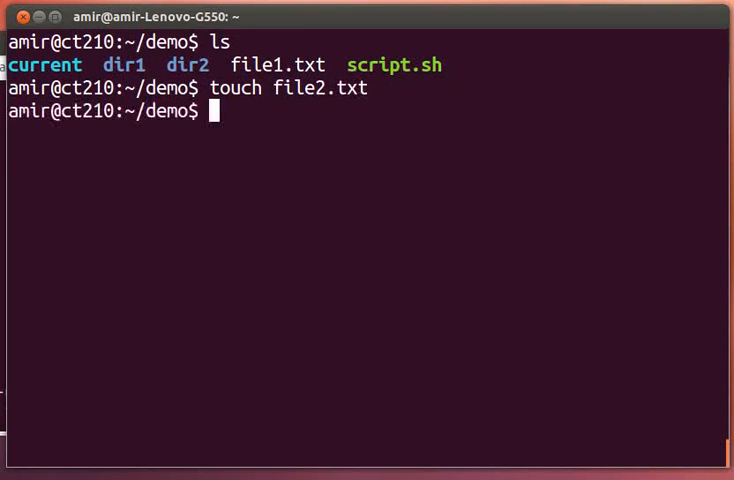
{"action": "type", "text": "l"}
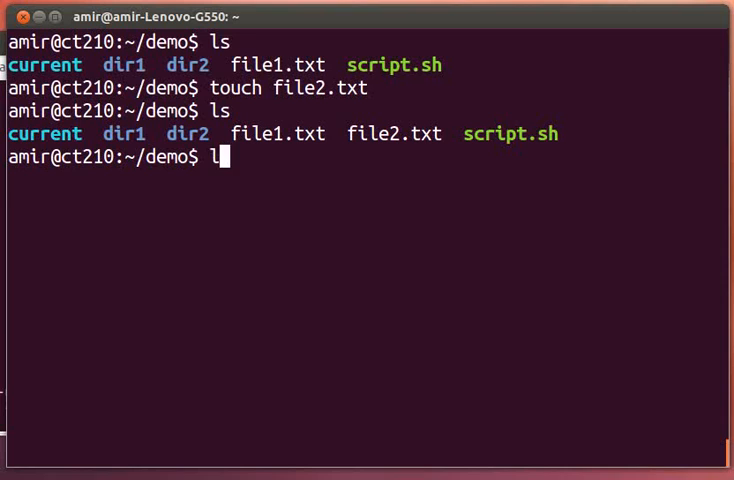
{"action": "key", "text": "Return"}
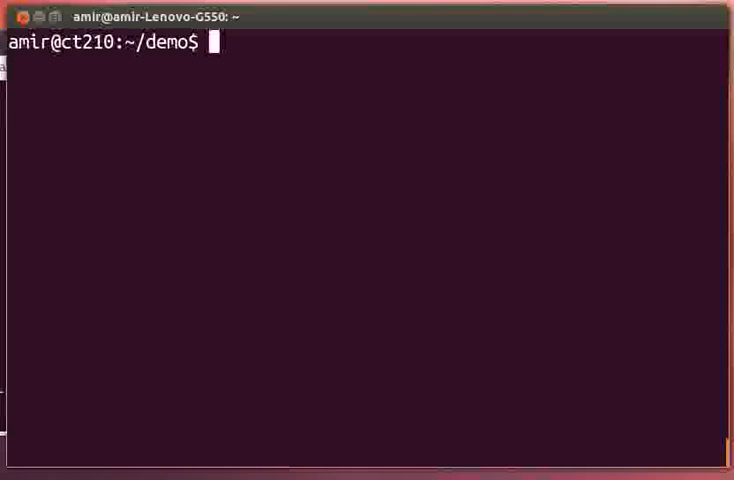
- Make dir3, move file2.txt into it with mv, and check dir3's contents and the pwd path
{"action": "key", "text": "Return"}
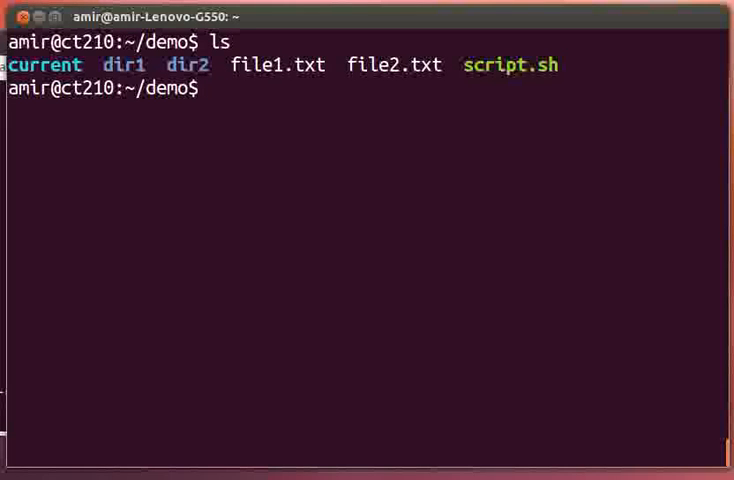
{"action": "type", "text": "mkdir dir3"}
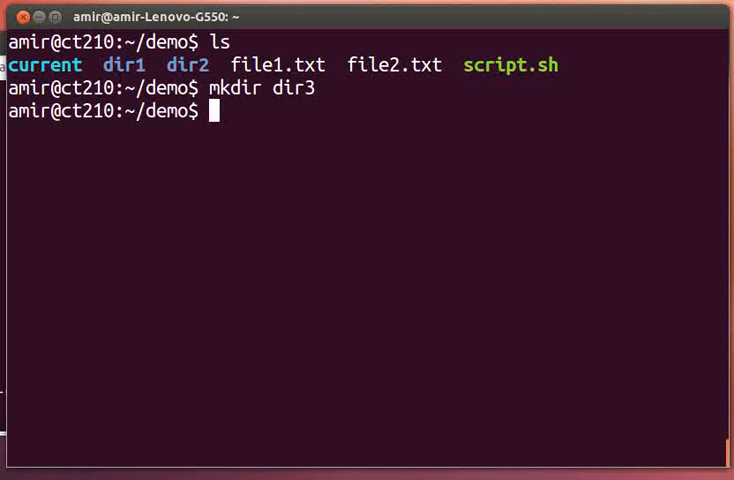
{"action": "type", "text": "mv"}
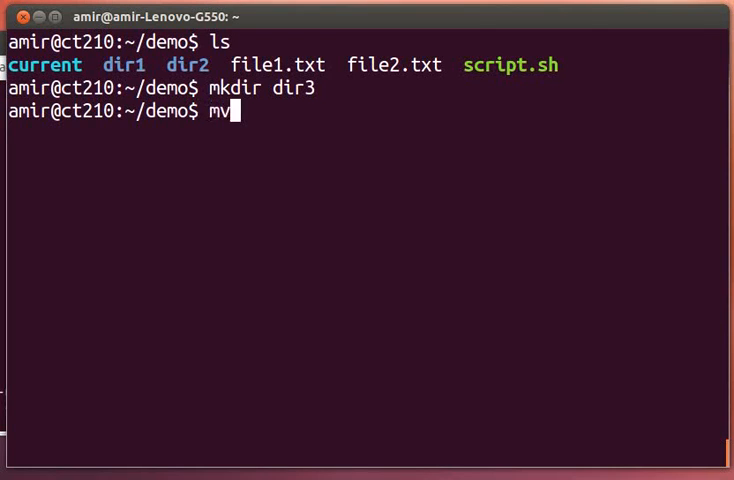
{"action": "type", "text": "file2"}
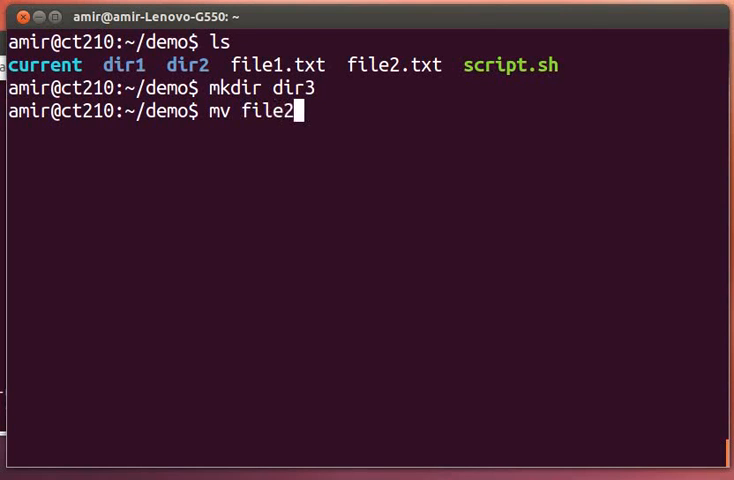
{"action": "type", "text": ".txt"}
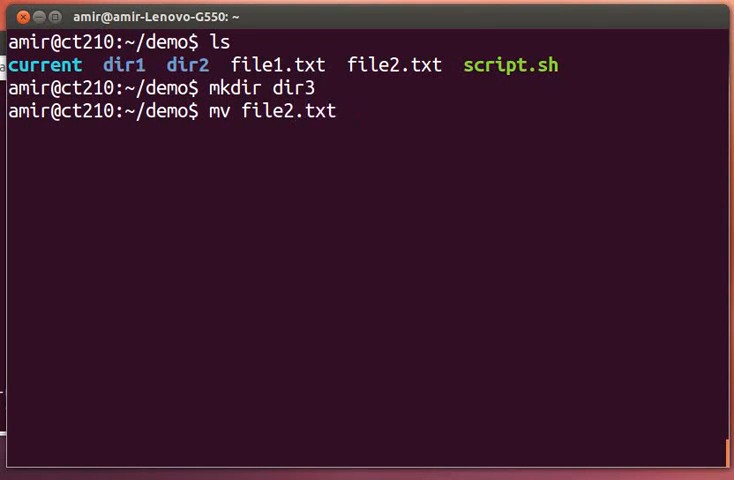
{"action": "key", "text": "Return"}
{"action": "type", "text": "ls di"}
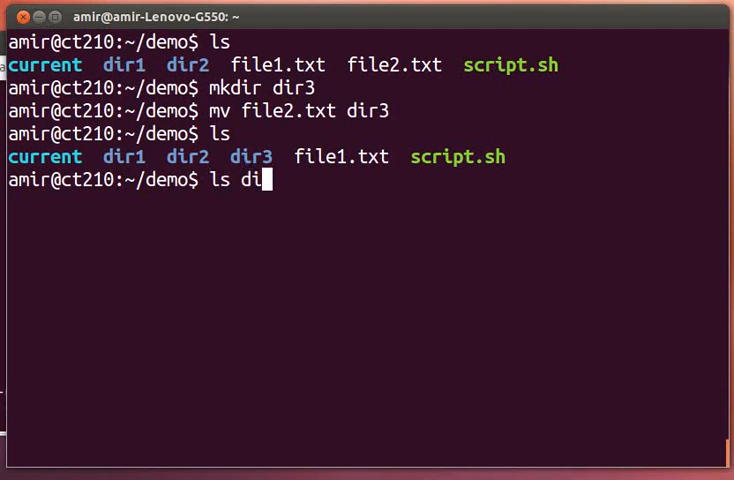
{"action": "key", "text": "Return"}
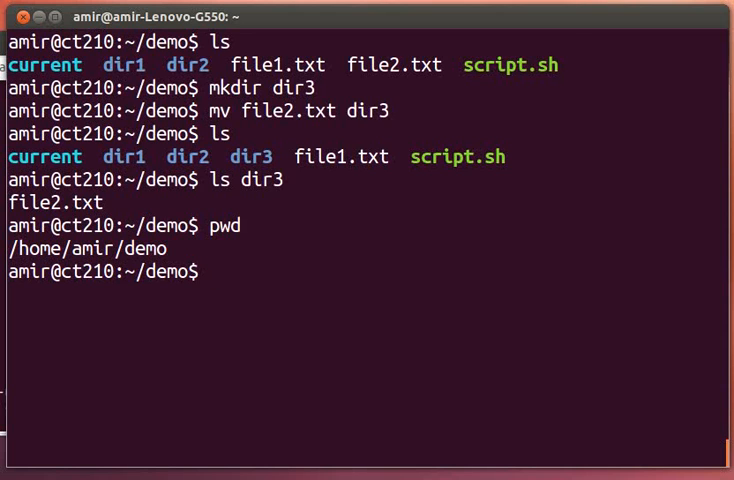
- Move dir3/file2.txt back to /home/amir/demo/ and list dir3 to see it gone
{"action": "type", "text": "mv di"}
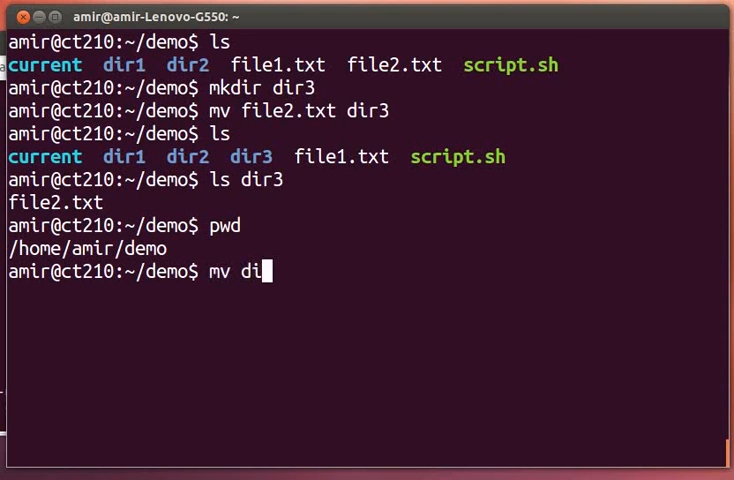
{"action": "type", "text": "r3/file2.txt"}
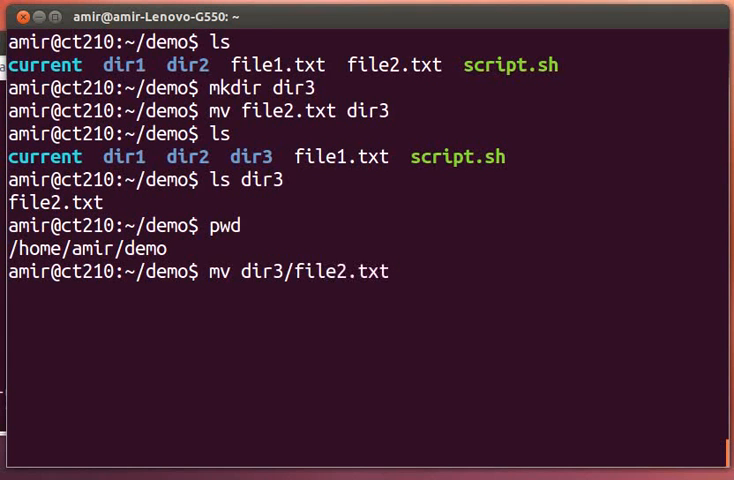
{"action": "type", "text": "/h"}
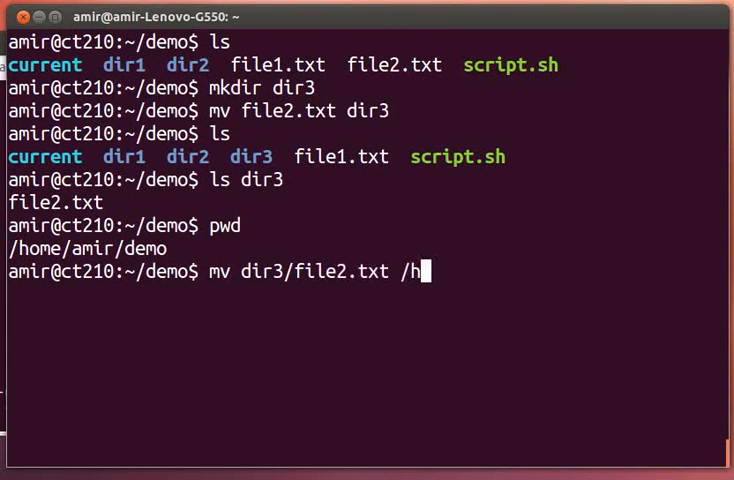
{"action": "type", "text": "ome/"}
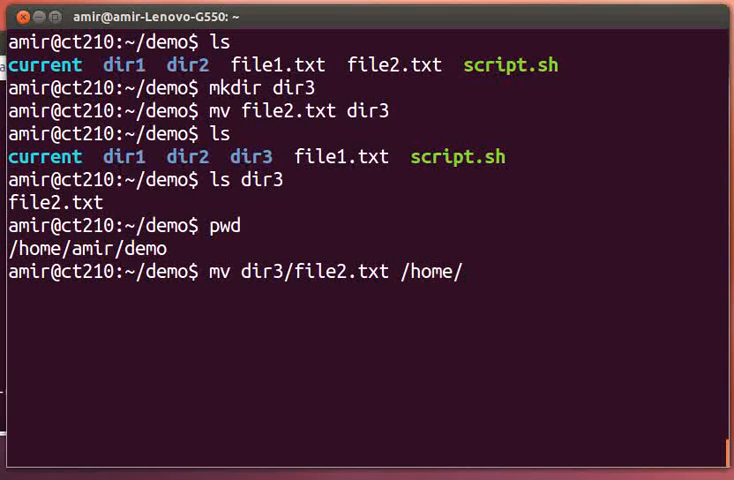
{"action": "type", "text": "amir/dem"}
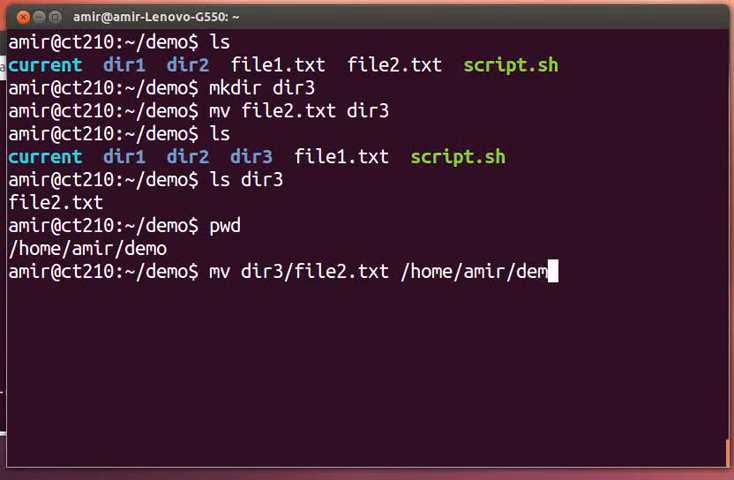
{"action": "key", "text": "Return"}
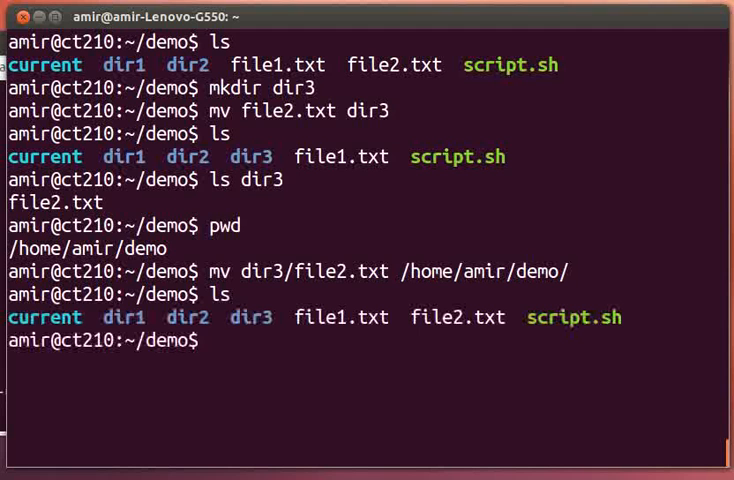
{"action": "type", "text": "ls dir3"}
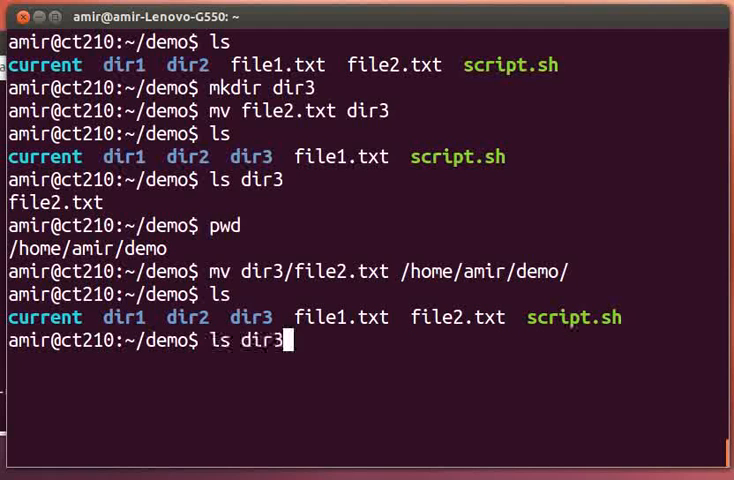
{"action": "key", "text": "Return"}
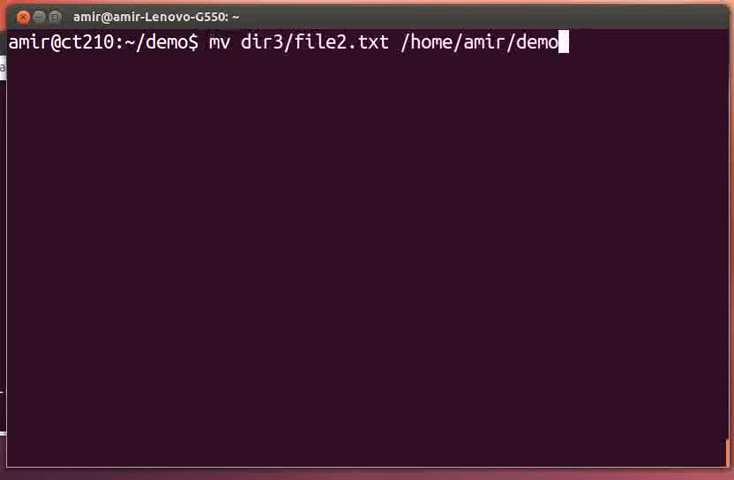
- Show the same move using '.' as the destination and confirm file2.txt is listed in demo
{"action": "key", "text": "BackSpace"}
{"action": "type", "text": "."}
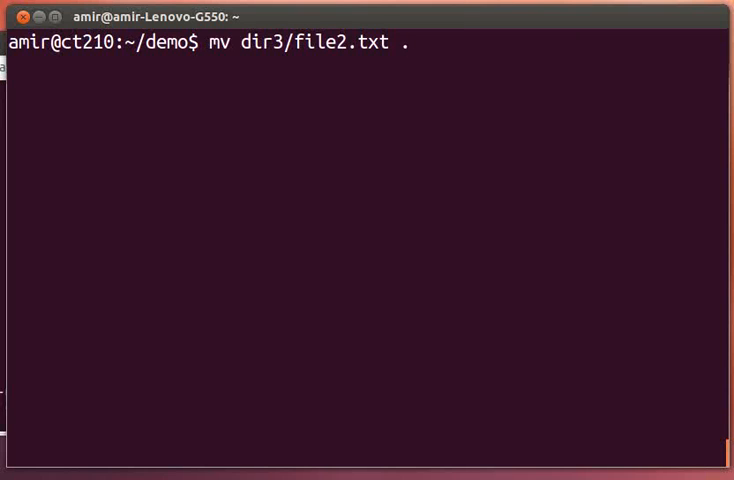
{"action": "key", "text": "Return"}
{"action": "type", "text": "ls"}
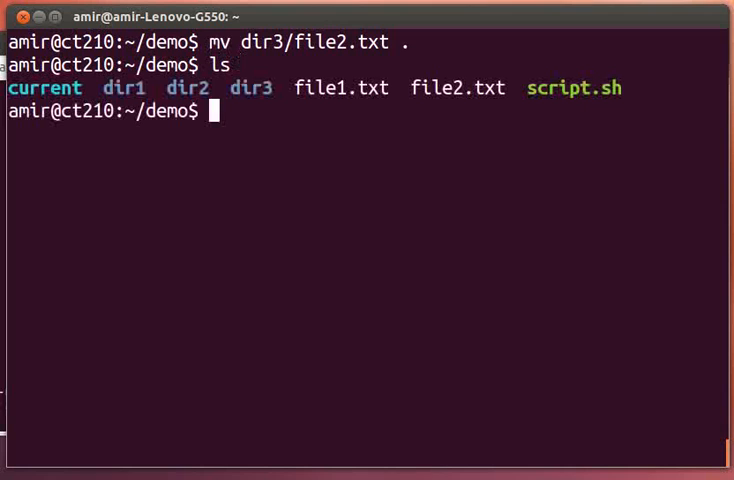
{"action": "type", "text": "mv dir3/file2.txt ."}
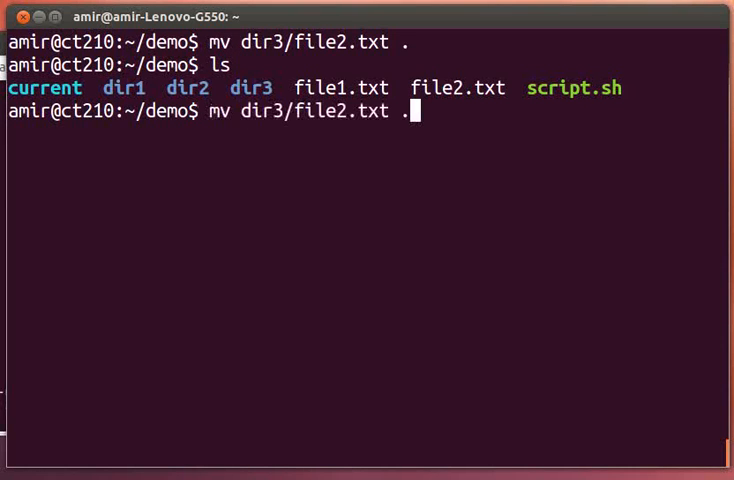
{"action": "type", "text": "/home/amir/demo/"}
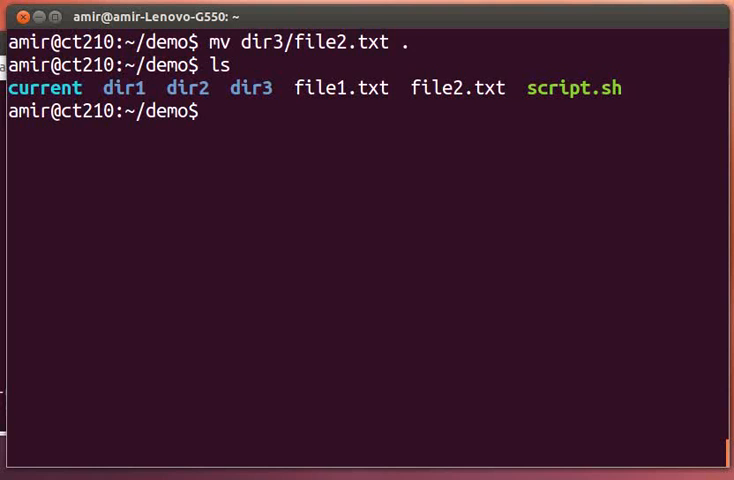
{"action": "type", "text": "ls"}
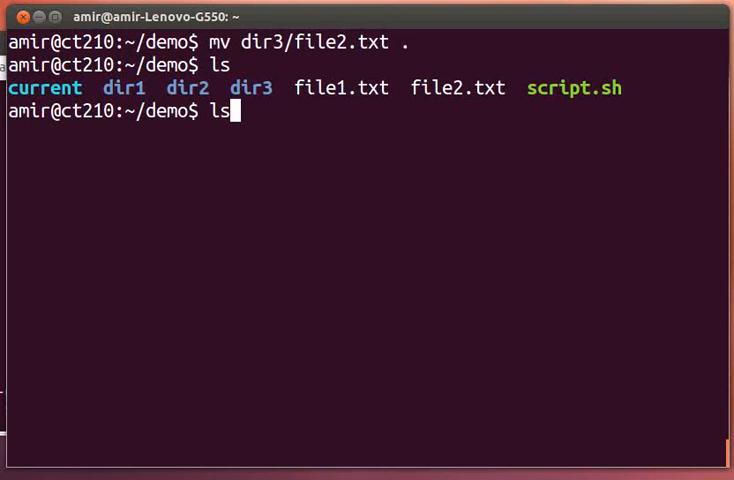
{"action": "key", "text": "Return"}
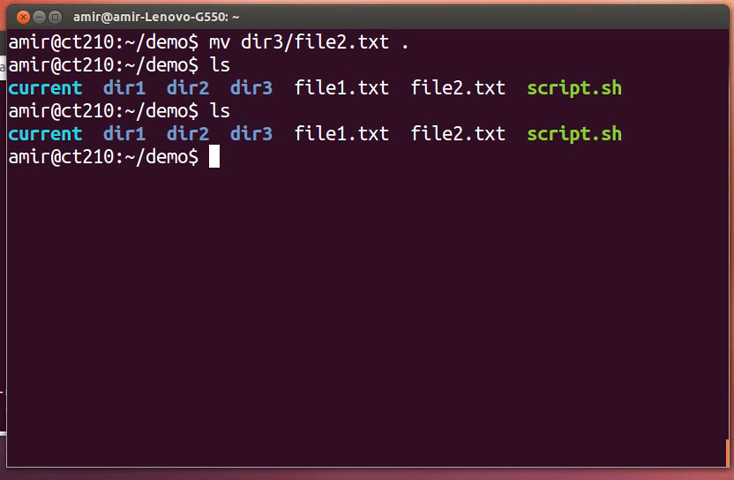
{"action": "type", "text": "mv"}
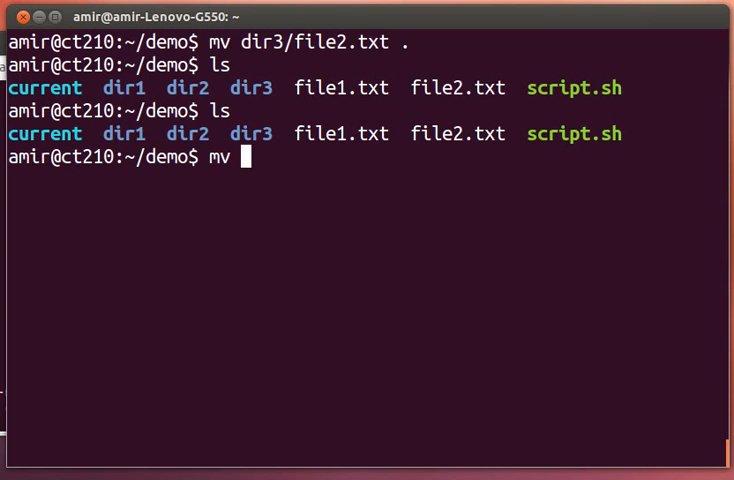
- Rename file2.txt to file3.txt with mv and list the folder to confirm
{"action": "type", "text": "file2.txt"}
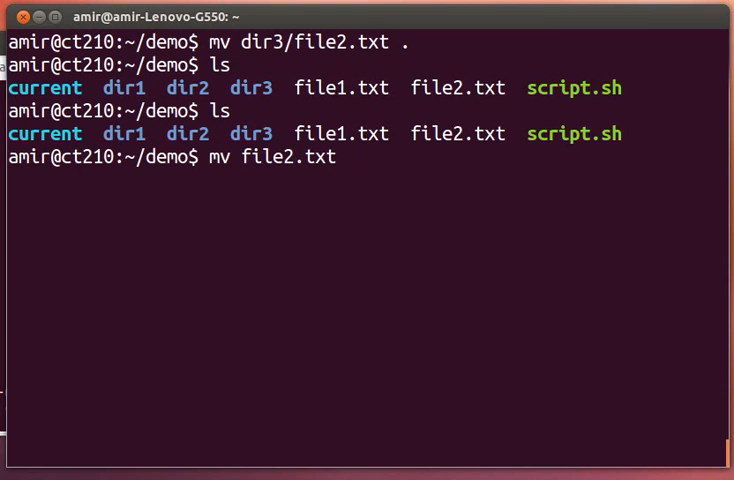
{"action": "type", "text": "file"}
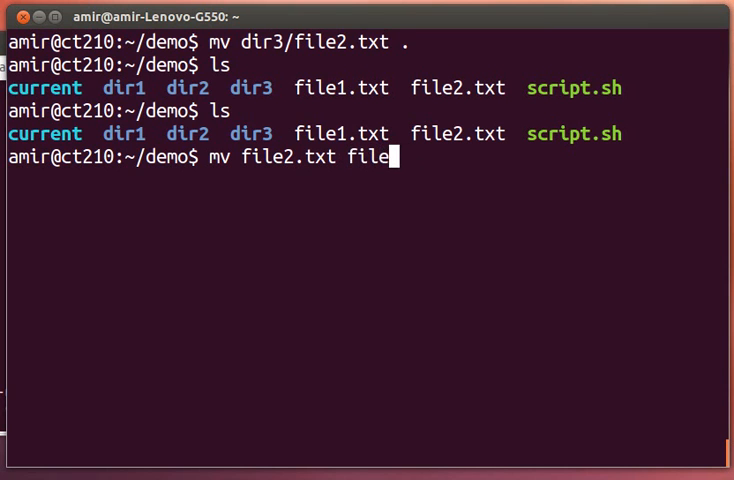
{"action": "key", "text": "Return"}
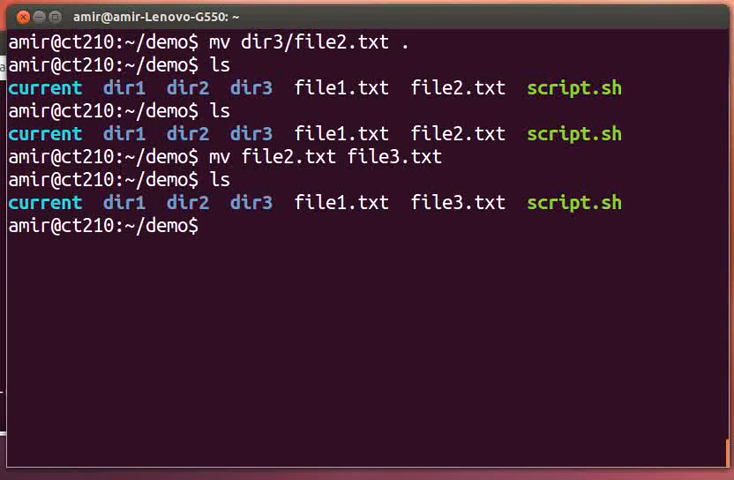
{"action": "key", "text": "Return"}
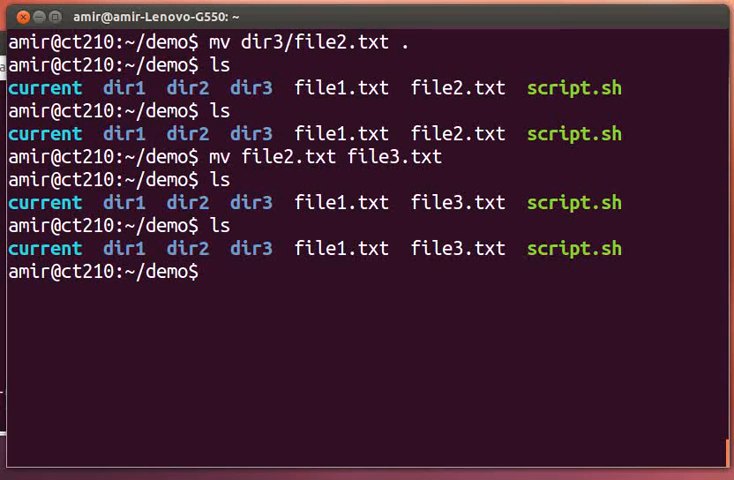
- Copy file1.txt to a new file2.txt with cp and list demo showing file1, file2 and file3
{"action": "type", "text": "cp"}
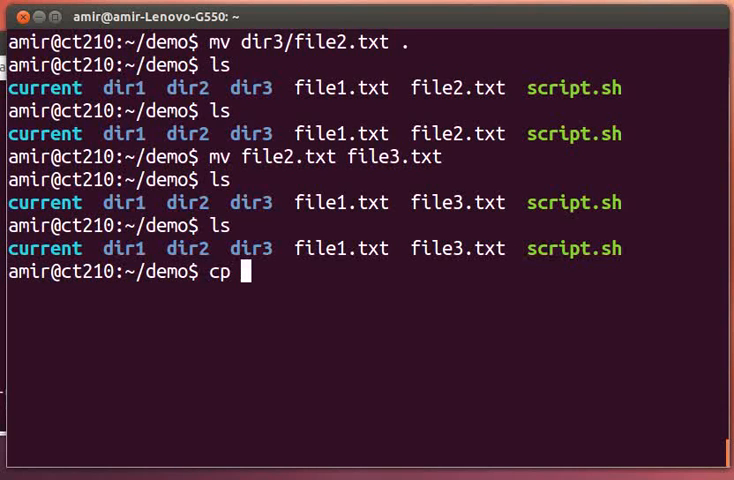
{"action": "type", "text": "fi"}
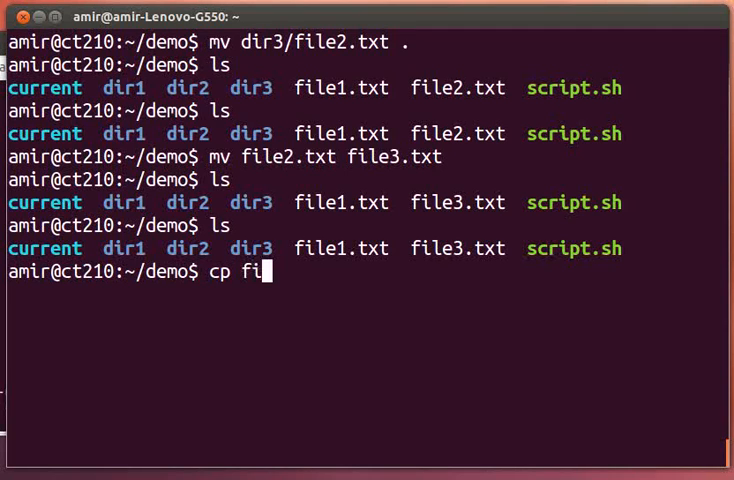
{"action": "type", "text": "le1.txt"}
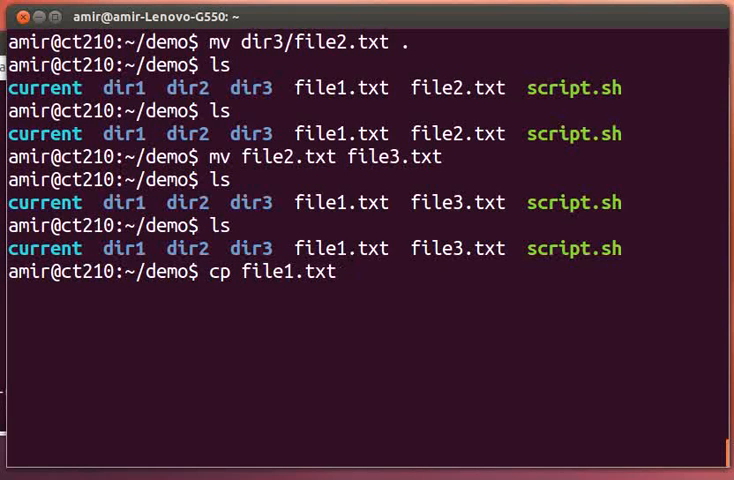
{"action": "type", "text": "file2."}
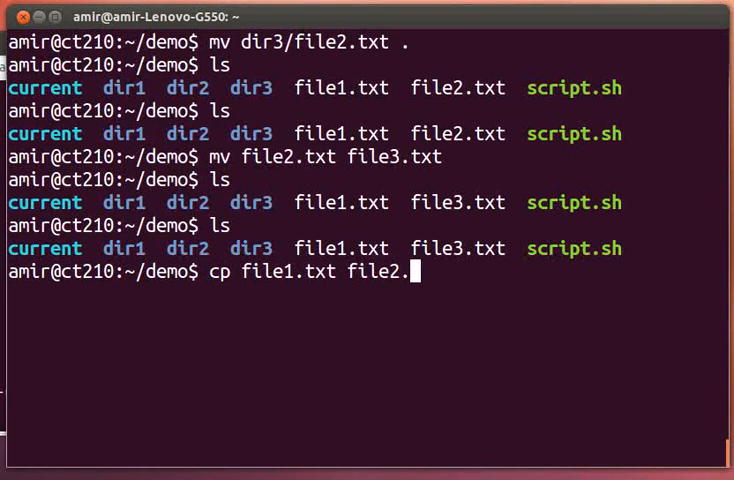
{"action": "key", "text": "Return"}
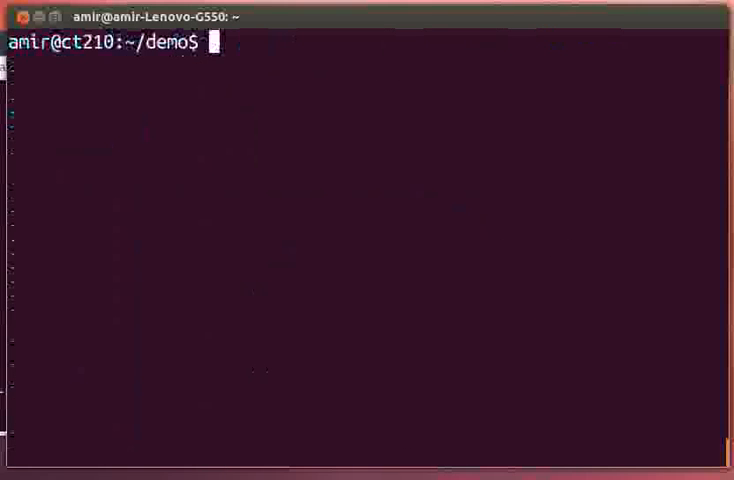
{"action": "type", "text": "ls"}
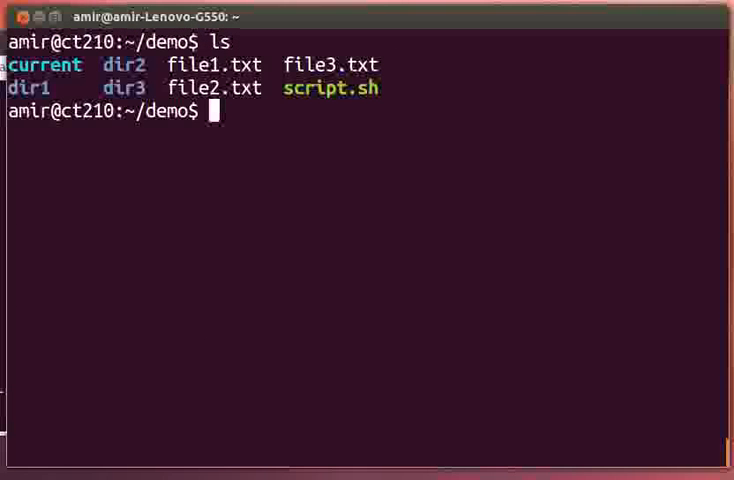
{"action": "type", "text": "cp"}
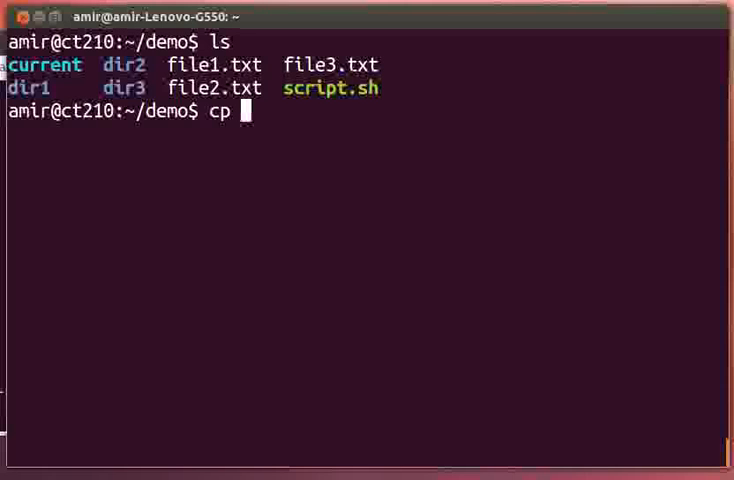
- Attempt a plain cp dir1 dir4, which is refused for a directory
{"action": "type", "text": "dir1 fir"}
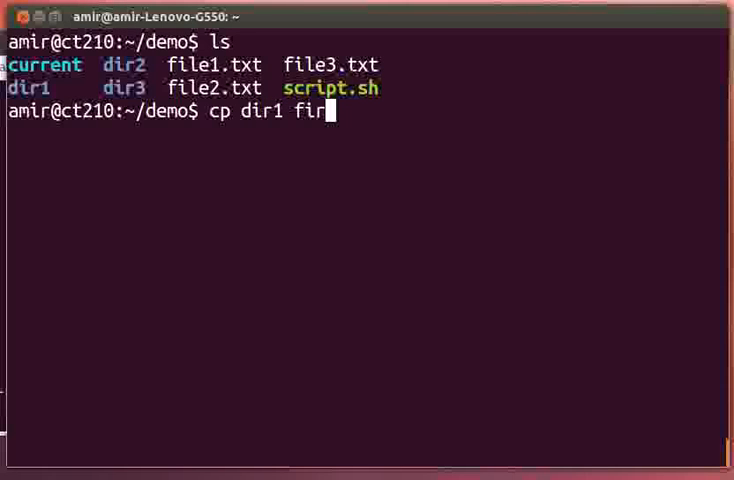
{"action": "key", "text": "BackSpace"}
{"action": "type", "text": "dir4"}
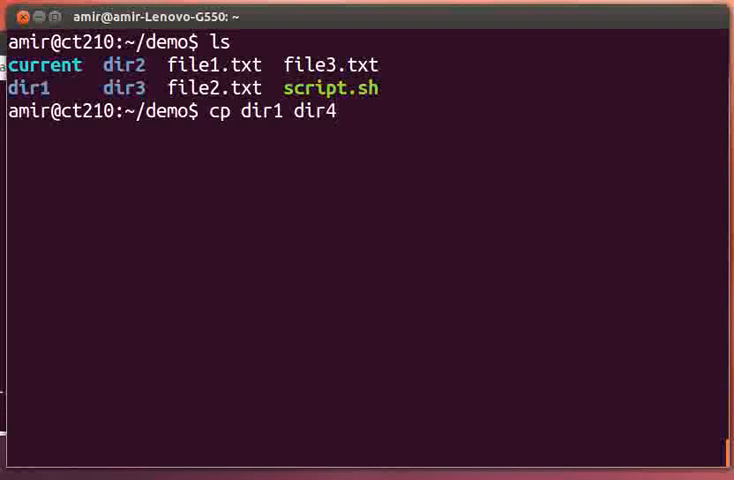
{"action": "key", "text": "Return"}
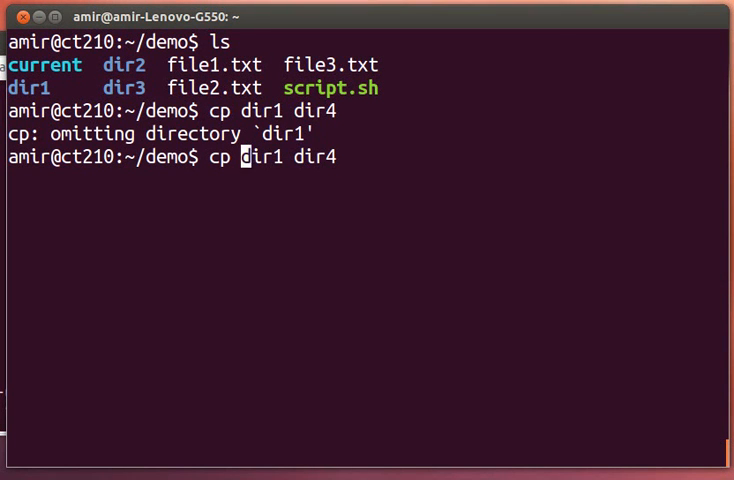
- Copy dir1 with all its contents to dir4 using cp -r and confirm dir4 is listed
{"action": "type", "text": "-r"}
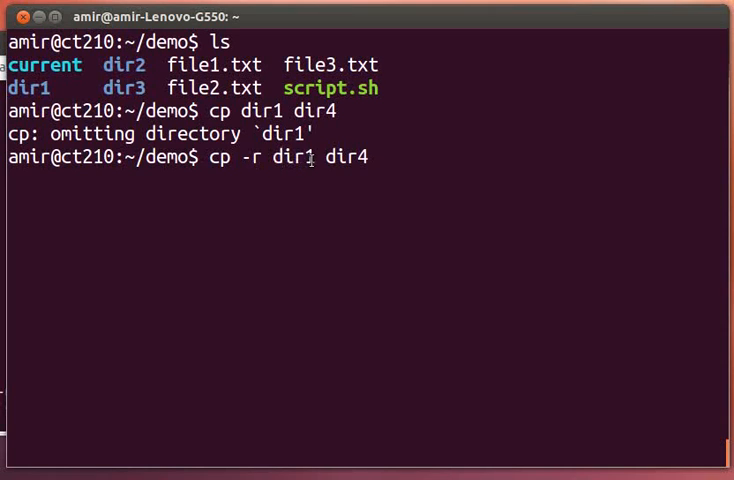
{"action": "key", "text": "Return"}
{"action": "type", "text": "ls"}
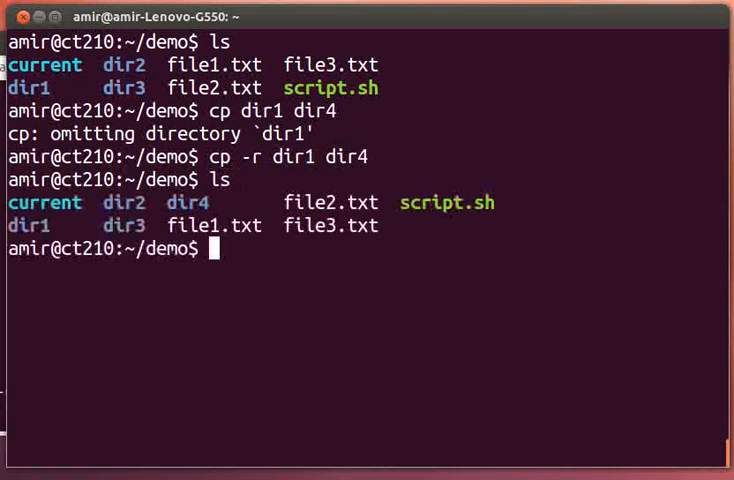
{"action": "type", "text": "rm"}
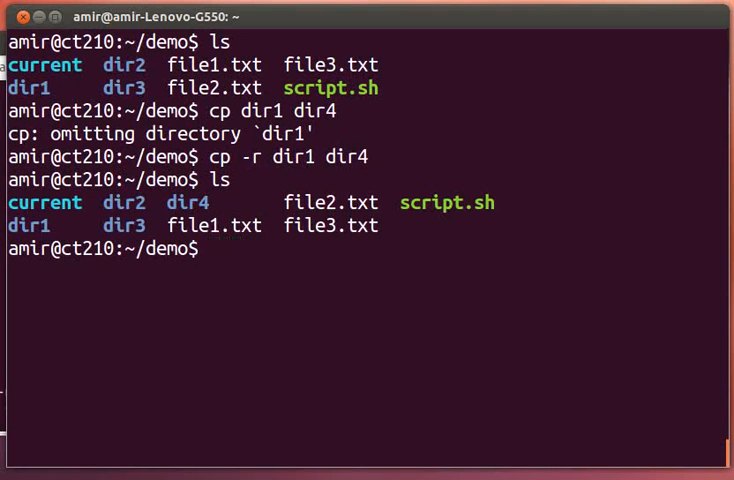
- Create an empty asdf file inside dir3 with touch and list dir3 to show it
{"action": "type", "text": "l"}
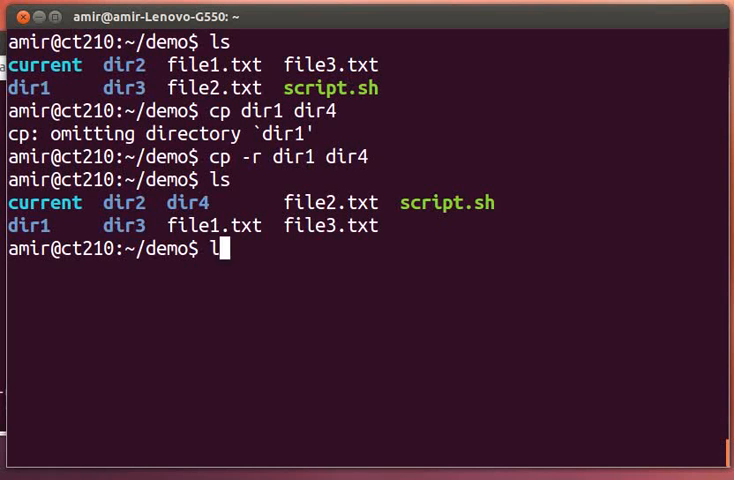
{"action": "type", "text": "s dir3/"}
{"action": "type", "text": "to"}
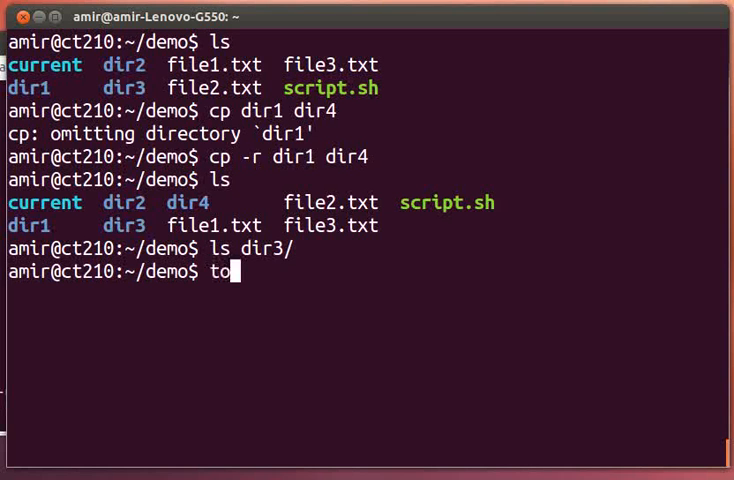
{"action": "type", "text": "uch dir3/asdf"}
{"action": "type", "text": "l"}
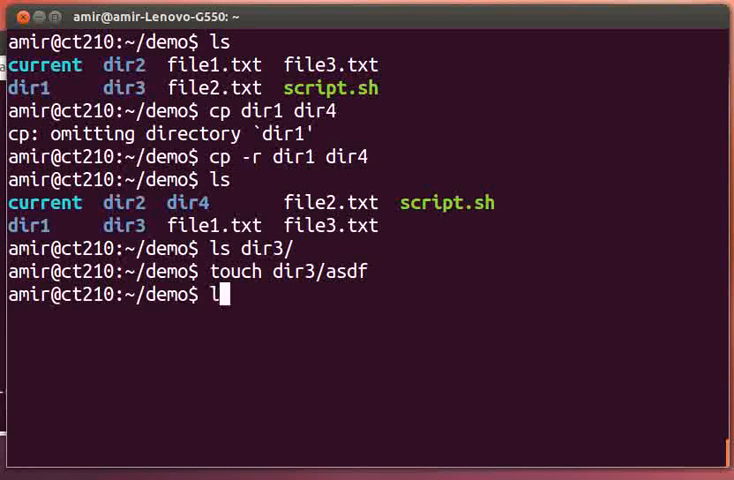
{"action": "key", "text": "Return"}
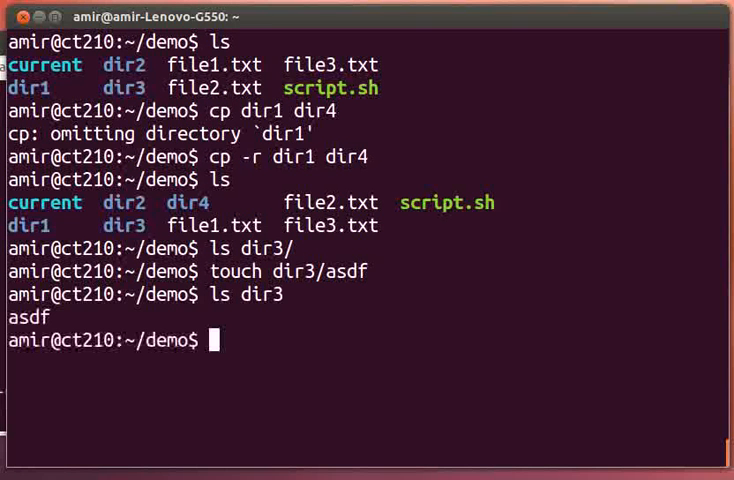
- Attempt rmdir dir3/, which reports Directory not empty
{"action": "type", "text": "rmd"}
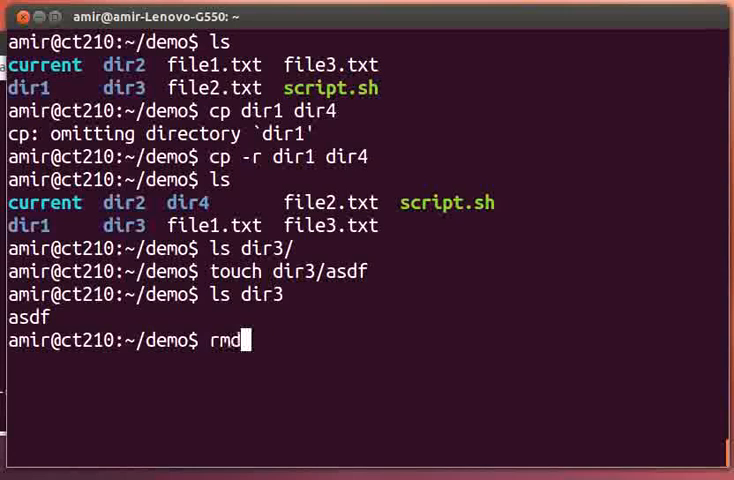
{"action": "type", "text": "ir dir3/"}
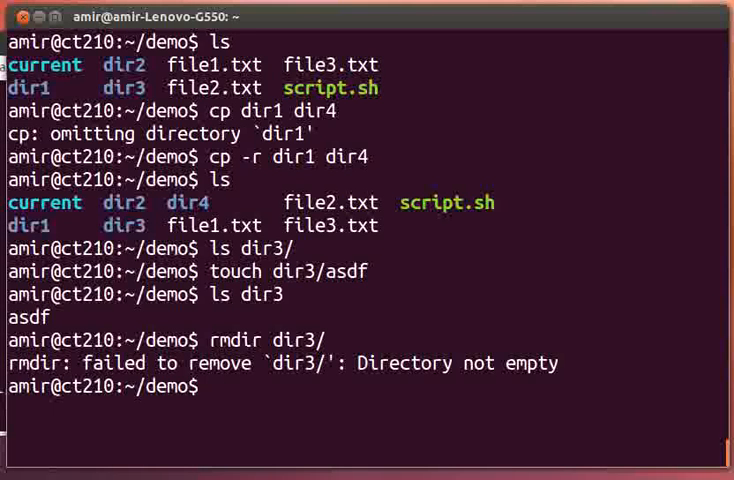
{"action": "type", "text": "rmdir dir3/"}
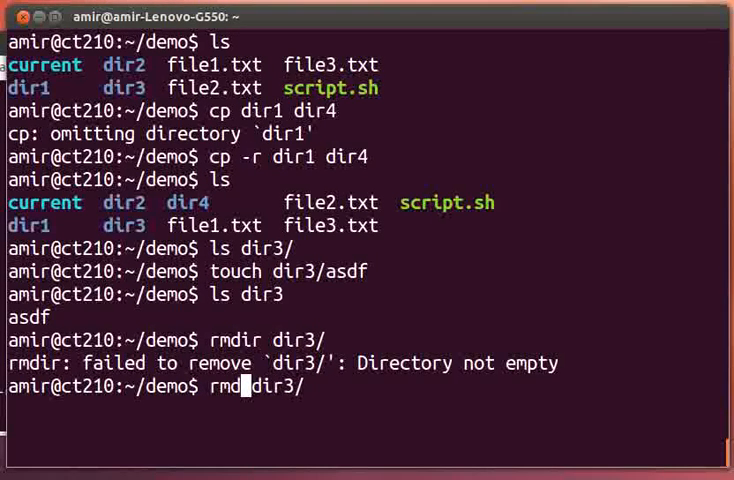
- Force-delete dir3 and its contents with rm -rf dir3/, then list ~/demo to confirm it is gone
{"action": "key", "text": "Backspace"}
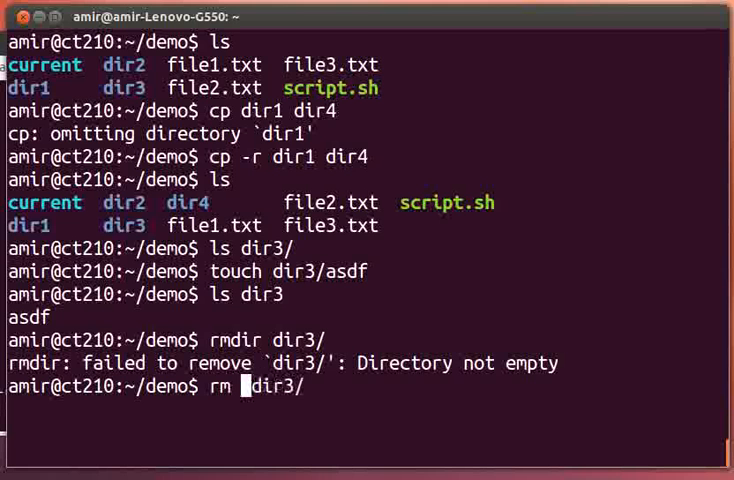
{"action": "type", "text": "-rf"}
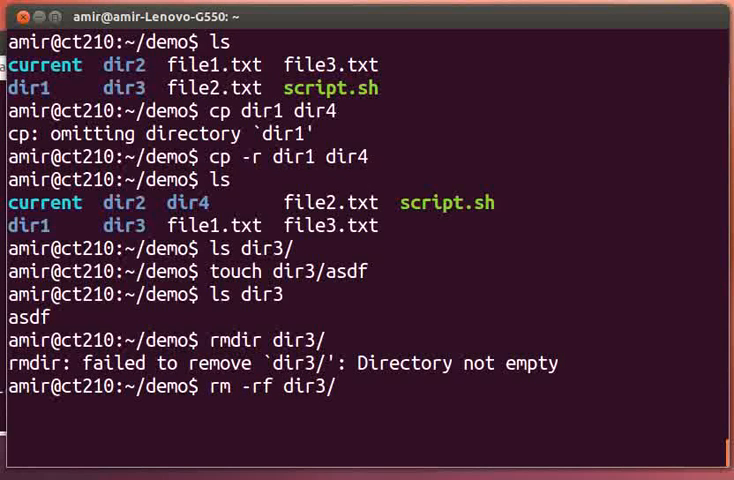
{"action": "key", "text": "Return"}
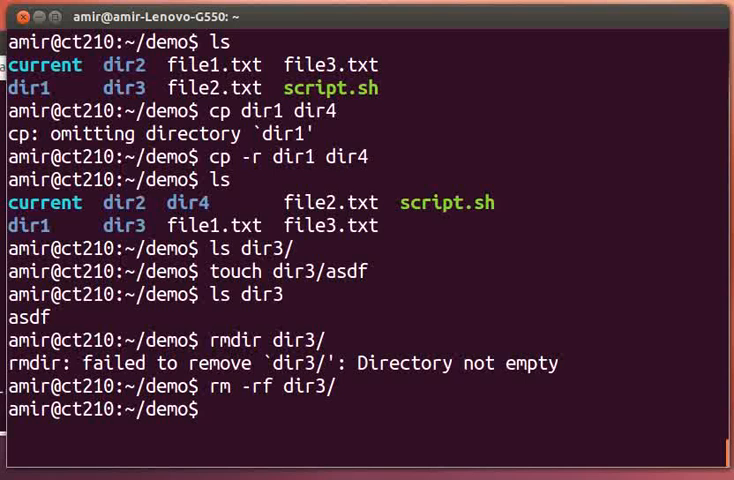
{"action": "type", "text": "ls"}
{"action": "type", "text": "r"}
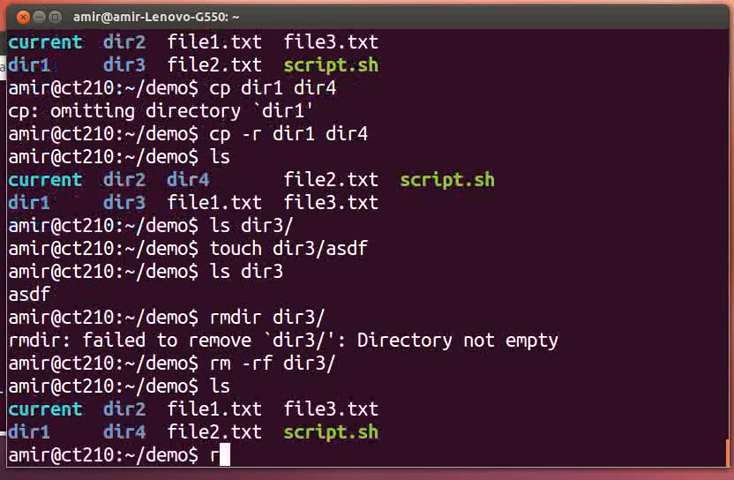
- Delete file2.txt from ~/demo with rm file2.txt
{"action": "type", "text": "m file2.txt"}
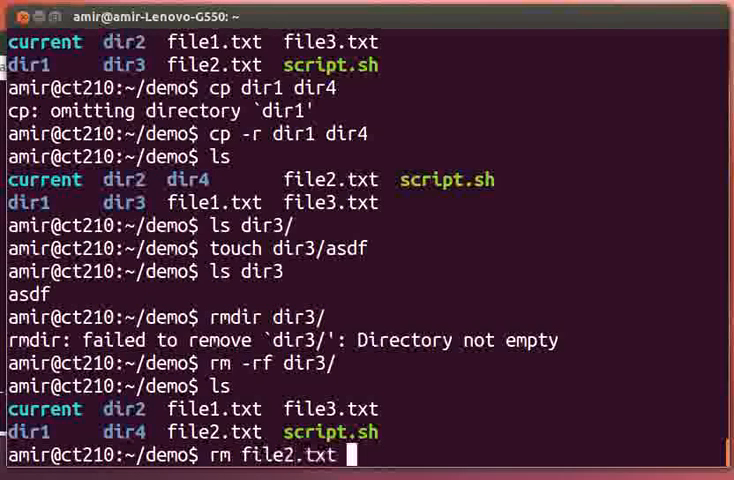
{"action": "key", "text": "Return"}
{"action": "type", "text": "ls"}
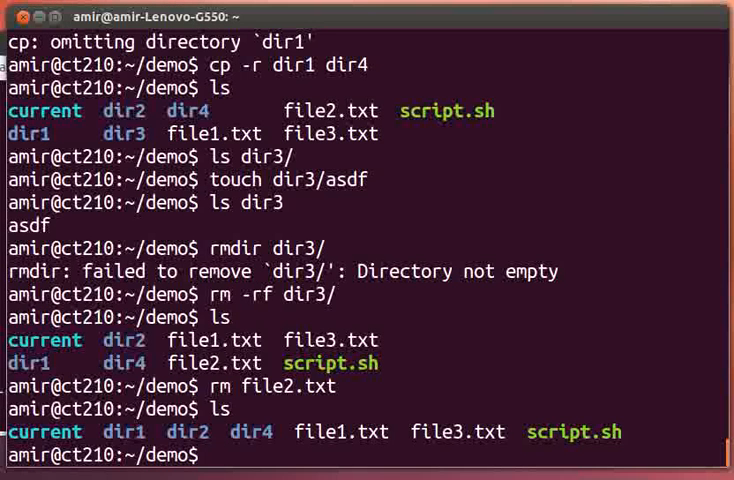
- Remove the dir4 folder and everything inside it with rm -rf dir4
{"action": "type", "text": "r"}
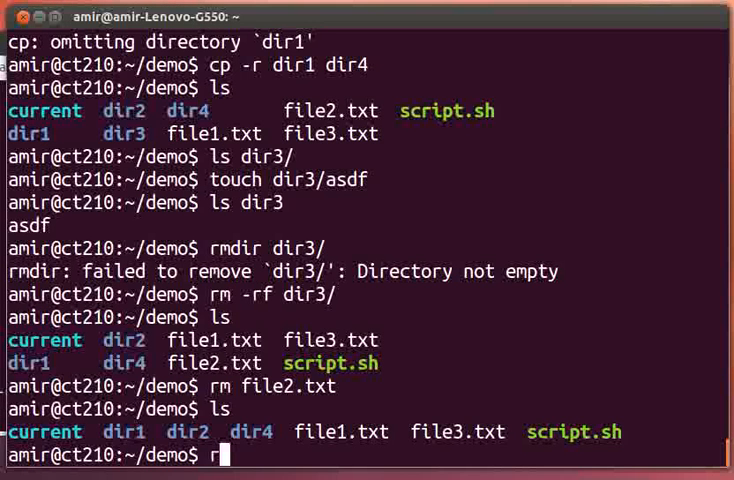
{"action": "type", "text": "m -rf"}
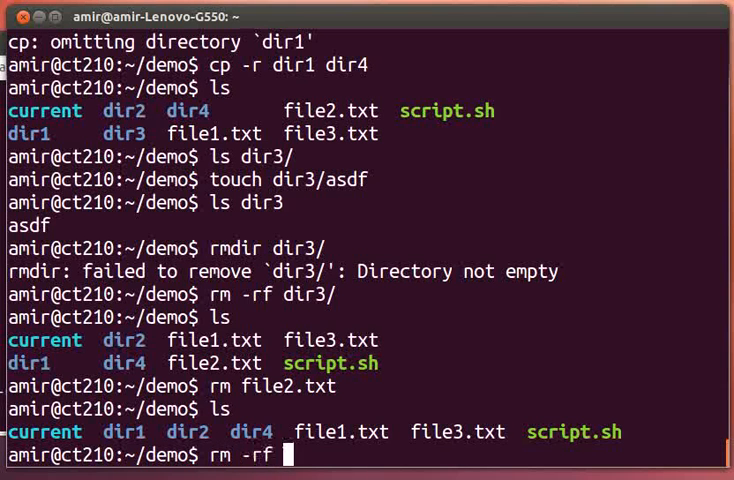
{"action": "type", "text": "dir"}
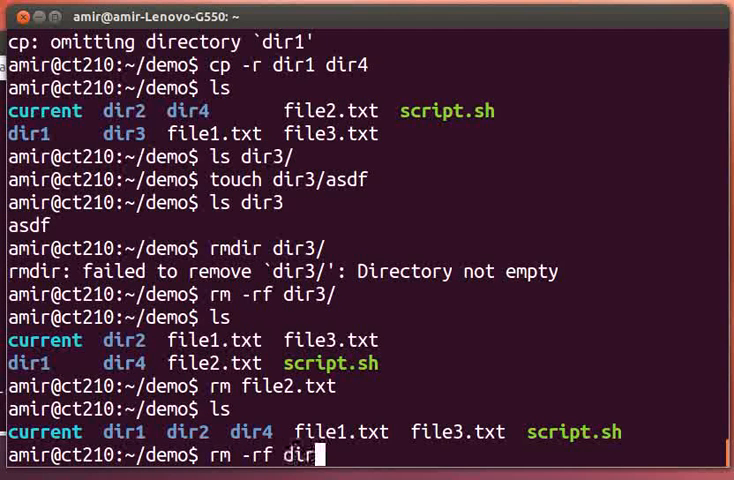
{"action": "type", "text": "4"}
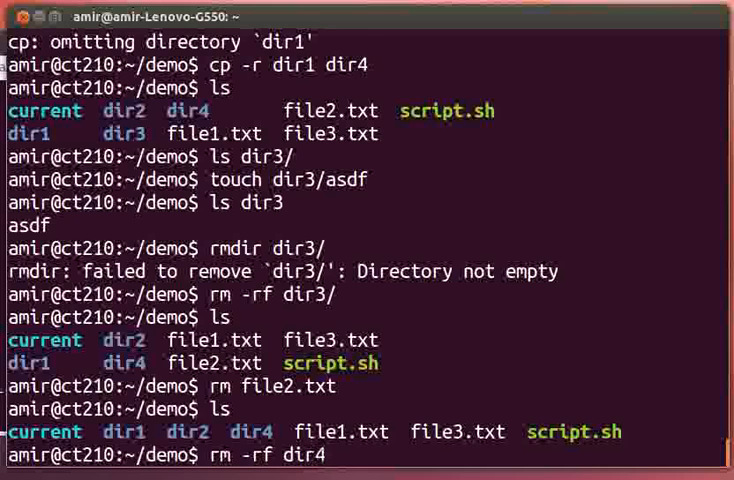
{"action": "key", "text": "Return"}
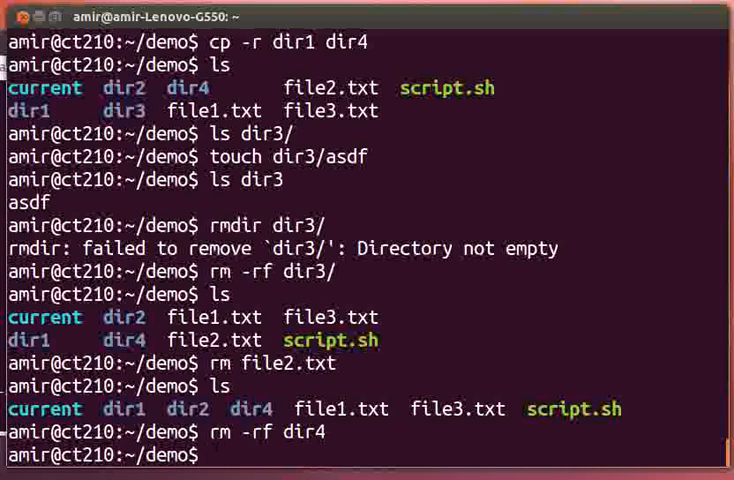